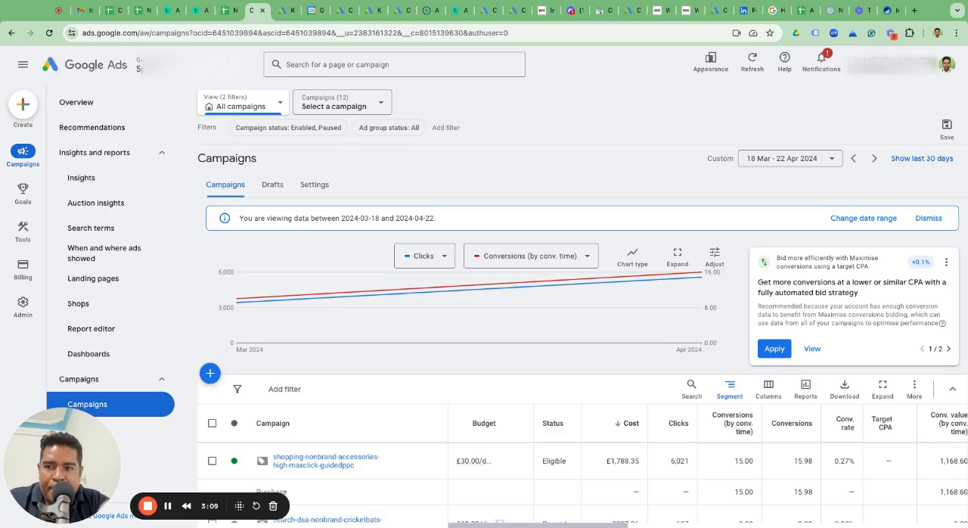
mouse_move(236, 301)
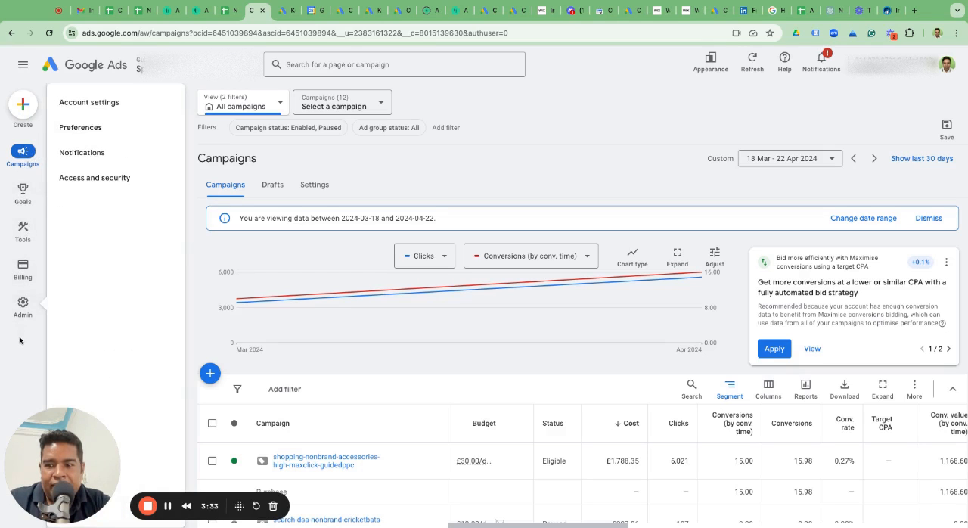
mouse_move(23, 307)
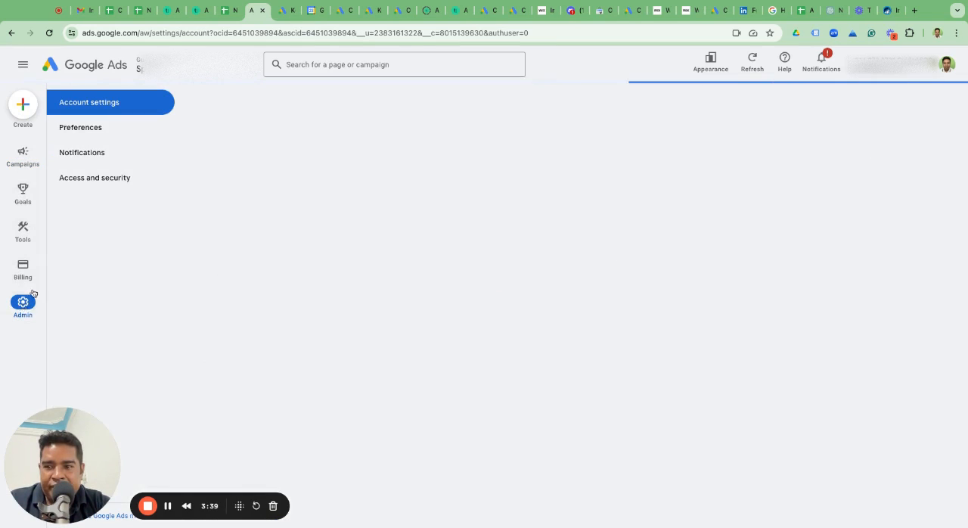
Open Access and security and start a new user invitation for Sports Avenue.
left_click(95, 177)
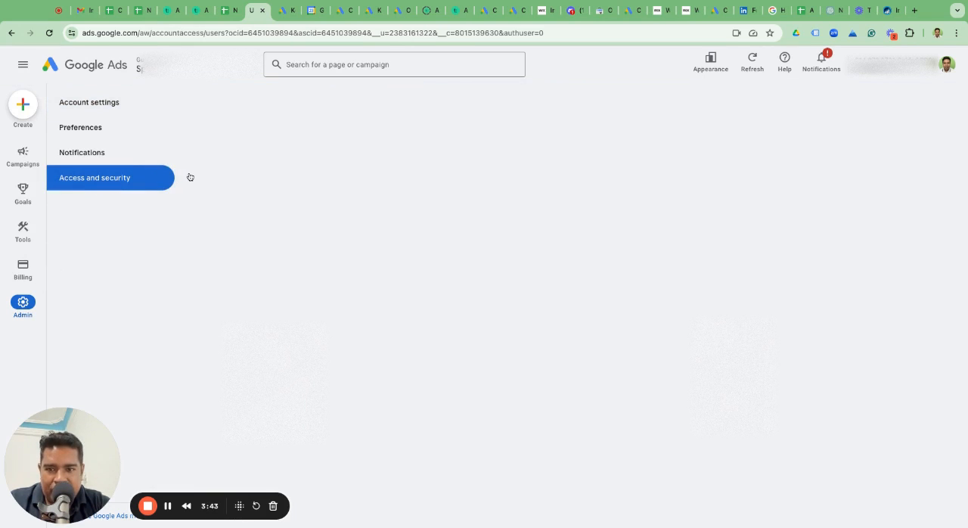
left_click(94, 177)
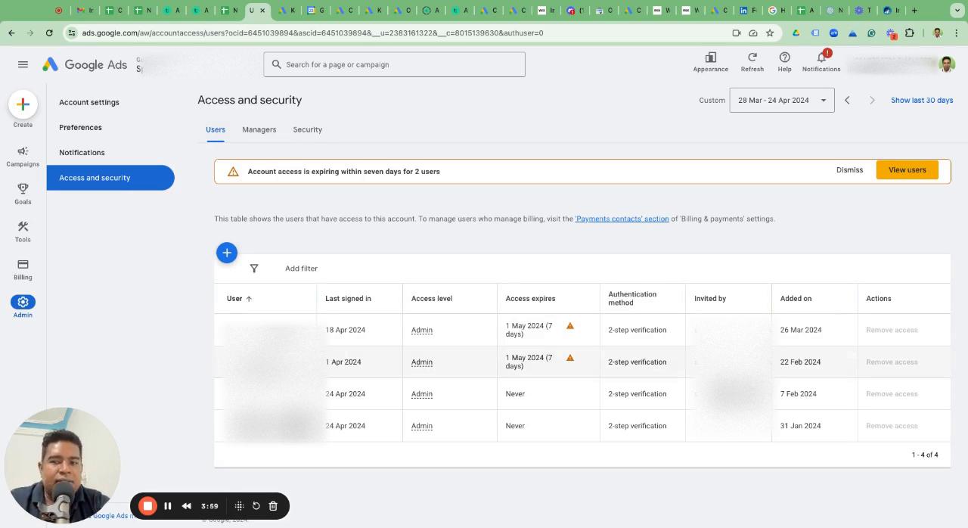
left_click(226, 253)
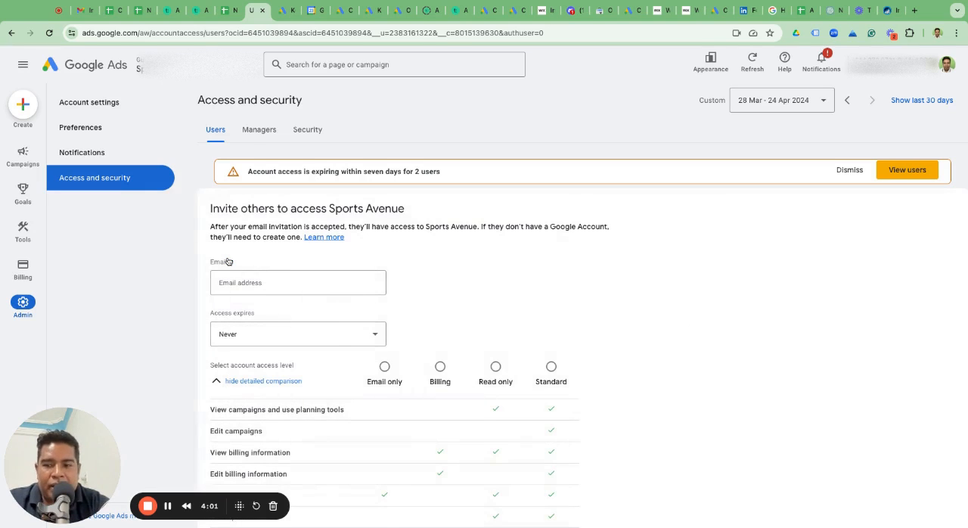
left_click(297, 282)
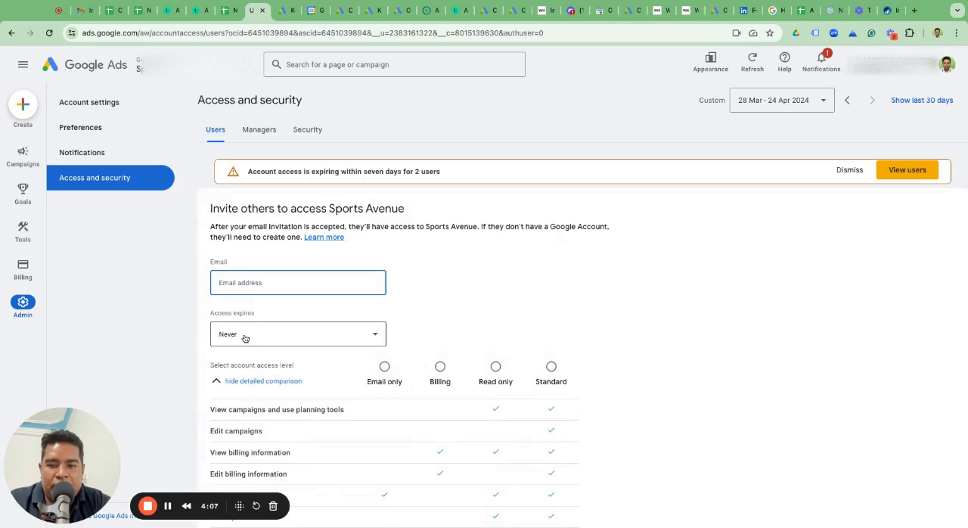
left_click(297, 334)
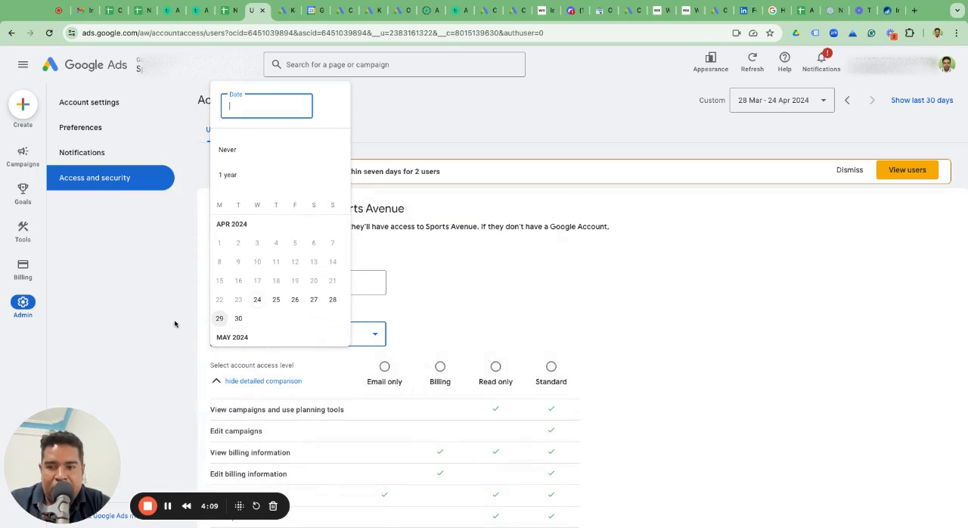
left_click(227, 149)
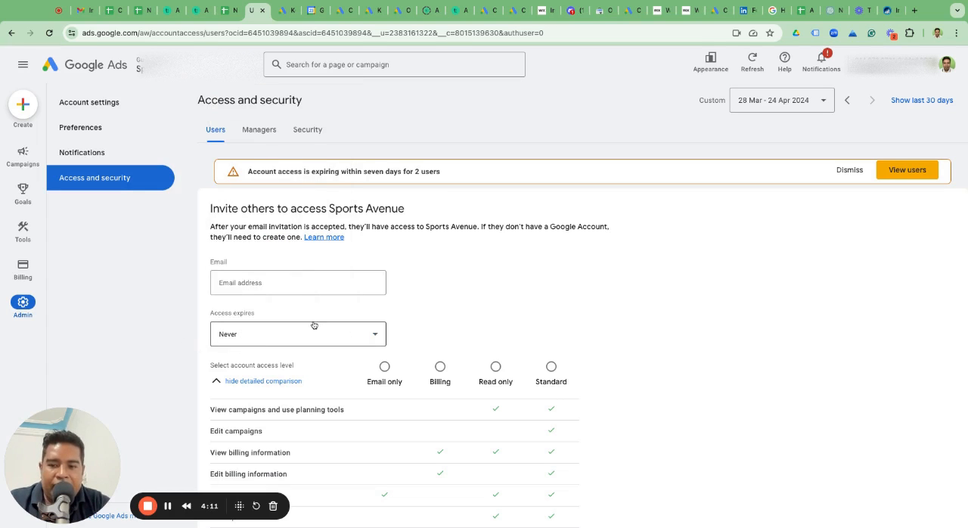
scroll("down", 3)
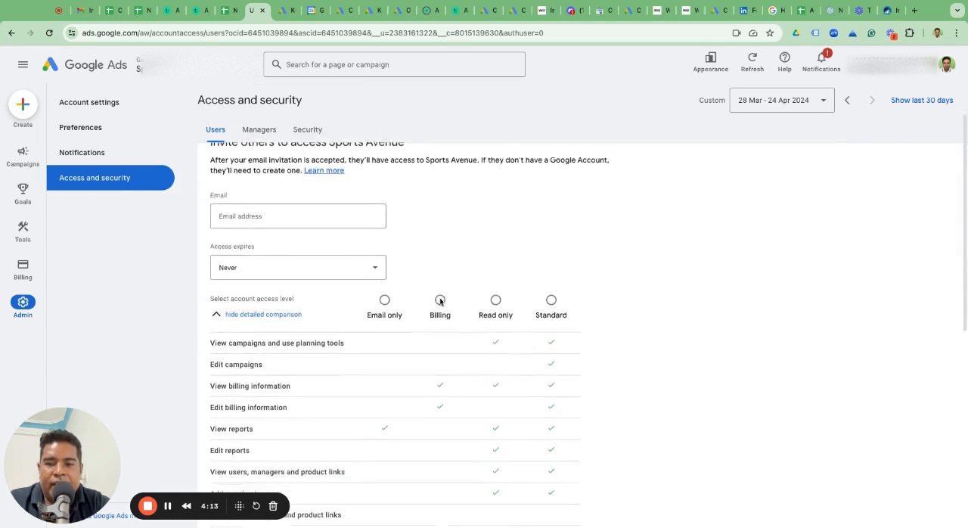
scroll("down", 3)
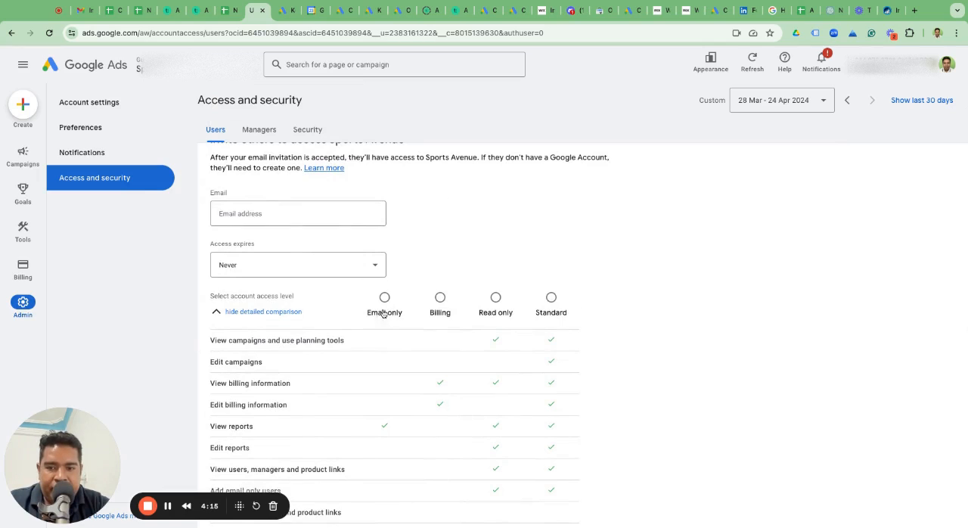
mouse_move(387, 365)
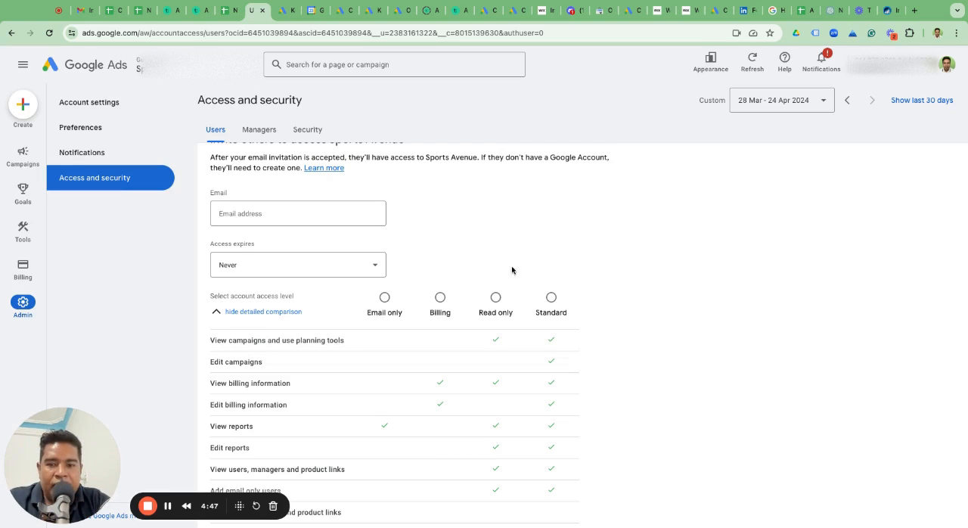
mouse_move(482, 335)
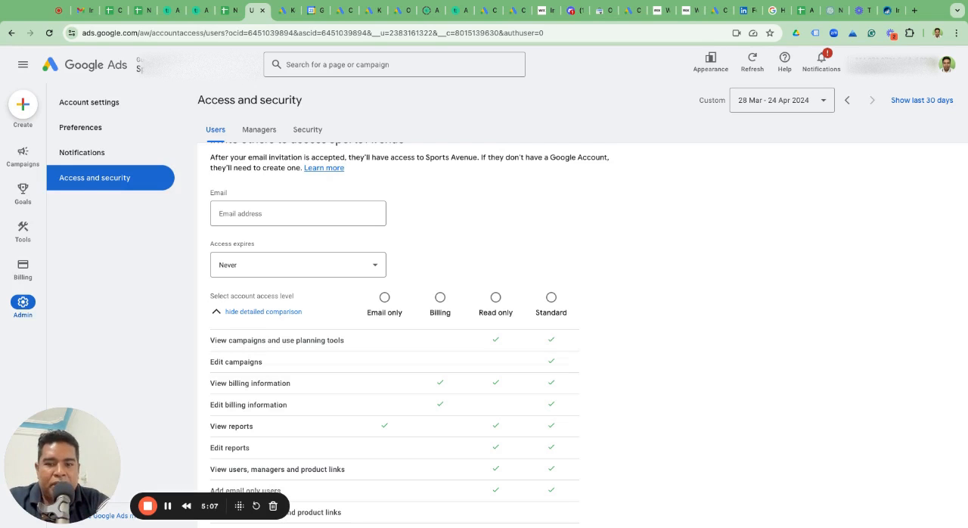
mouse_move(535, 329)
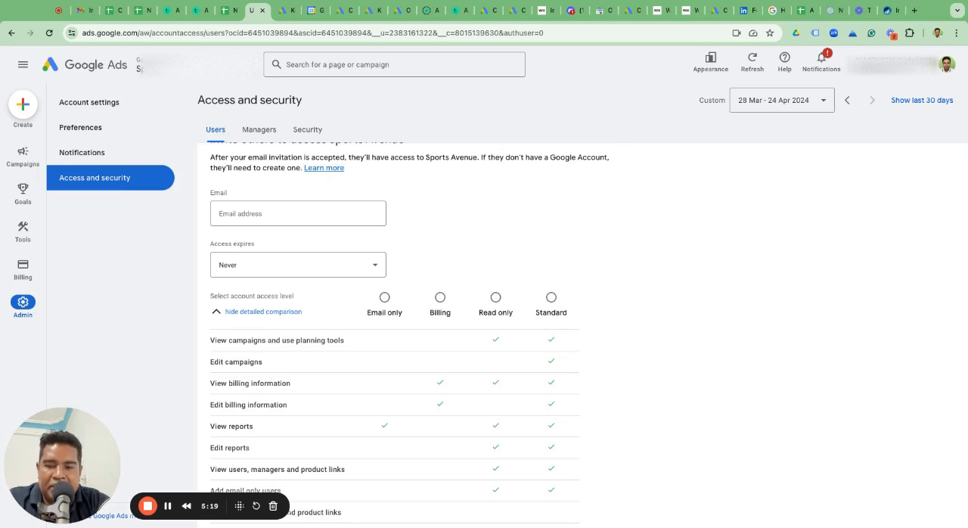
mouse_move(563, 293)
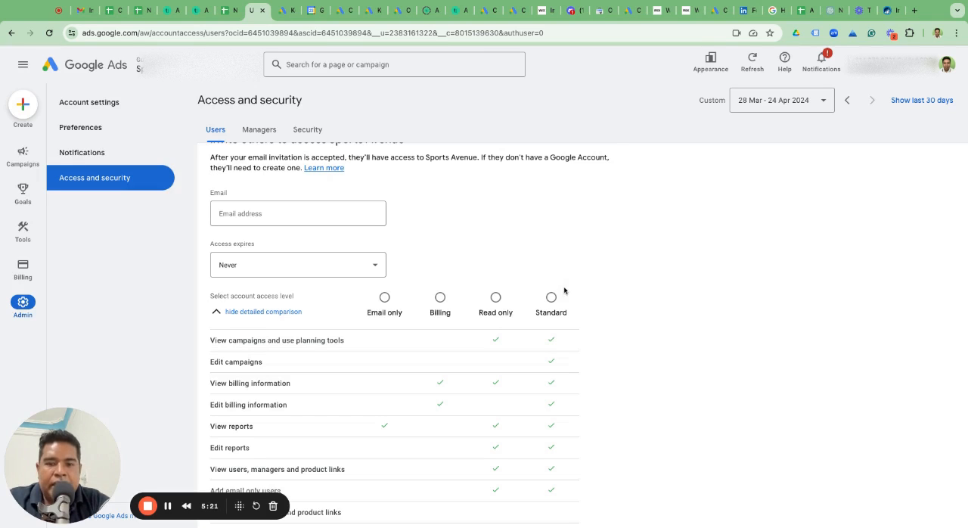
mouse_move(566, 303)
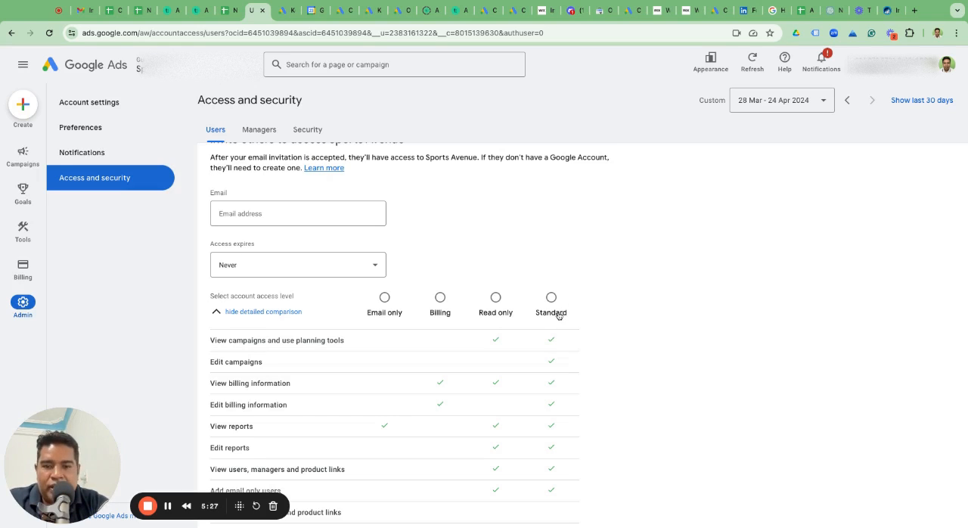
mouse_move(559, 317)
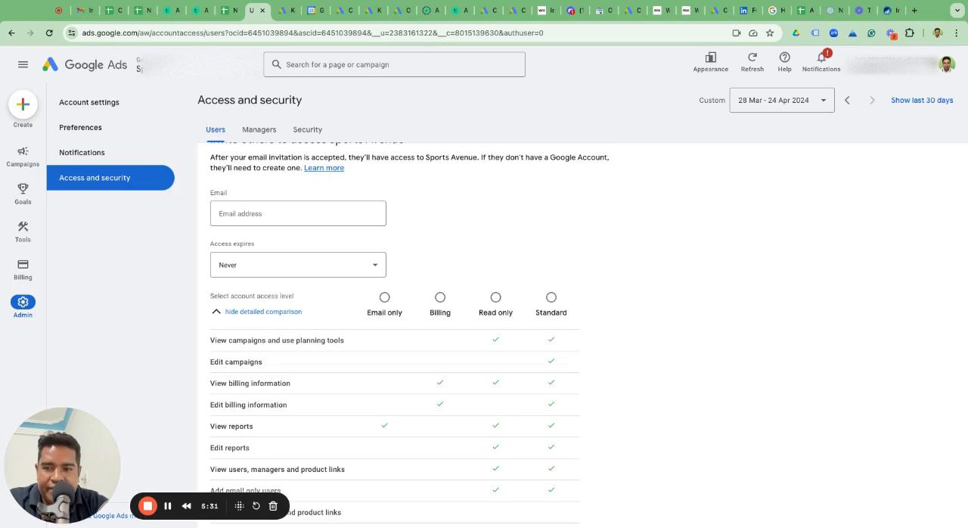
mouse_move(590, 300)
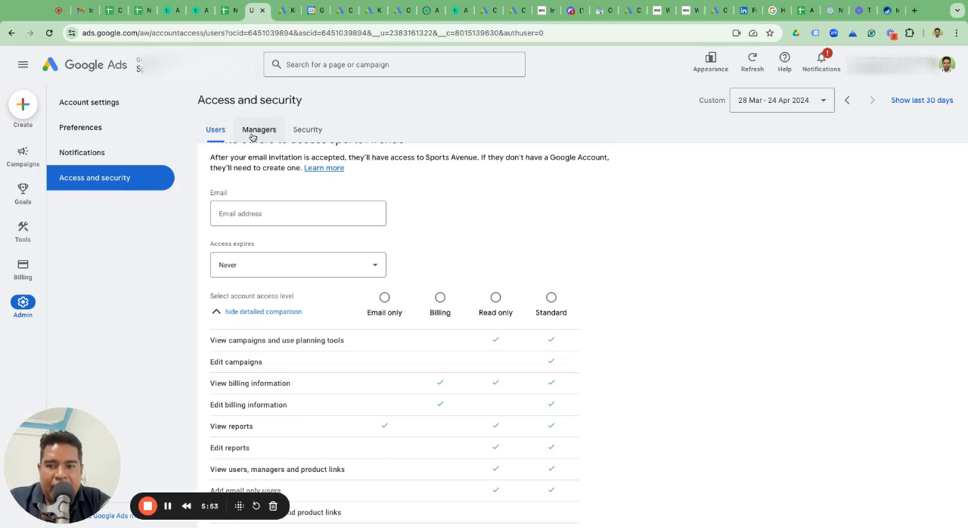
Toggle between the Managers and Users tabs twice, finishing on the users list.
left_click(258, 130)
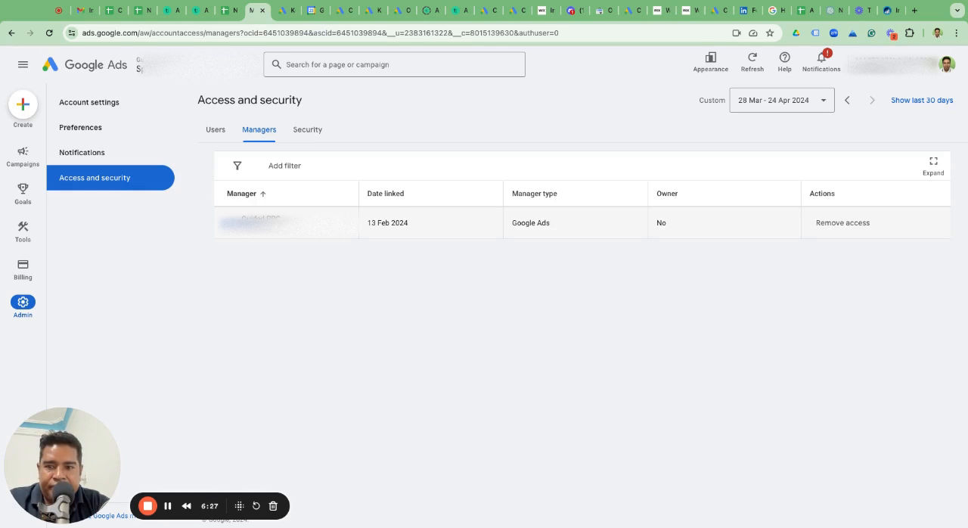
mouse_move(259, 130)
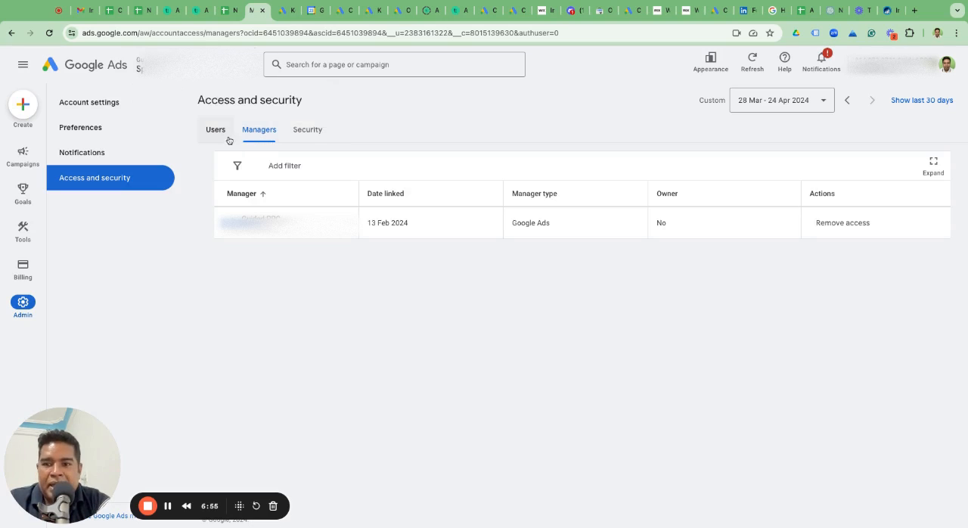
left_click(216, 130)
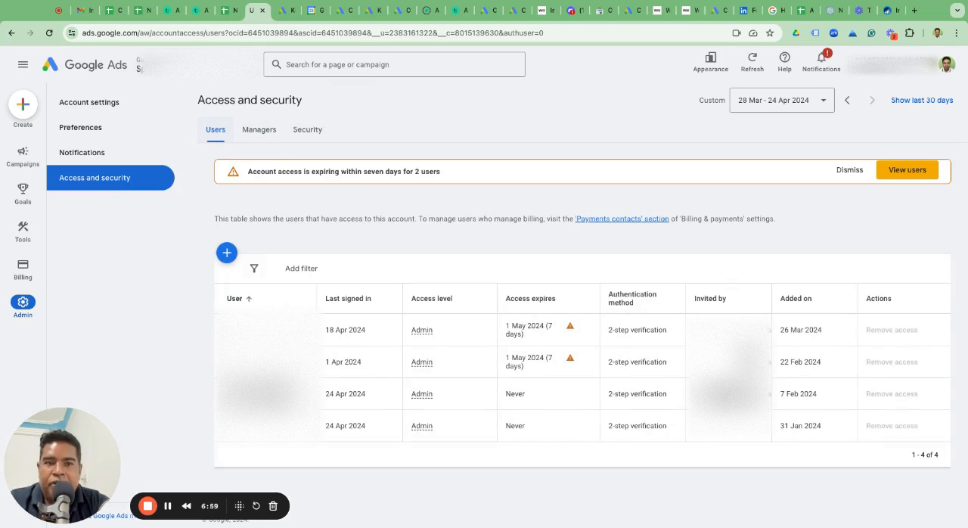
left_click(258, 129)
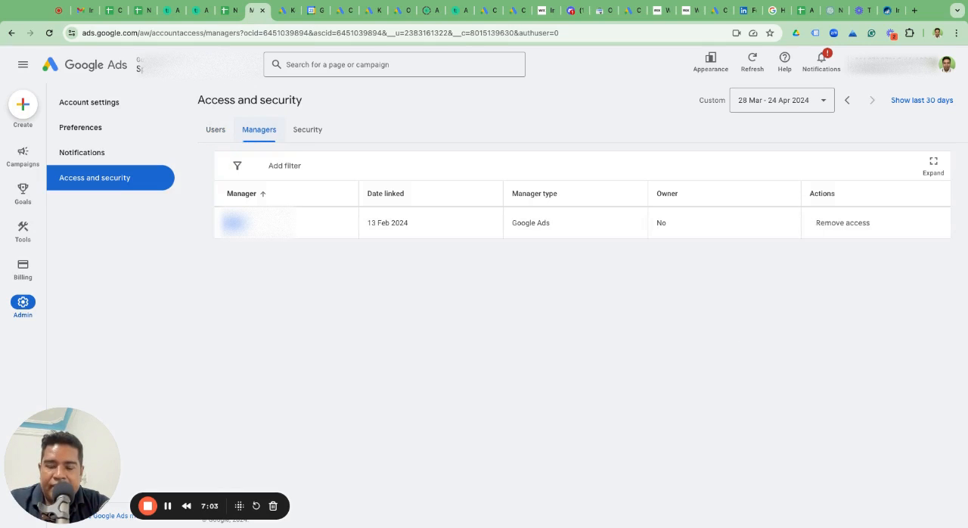
mouse_move(471, 263)
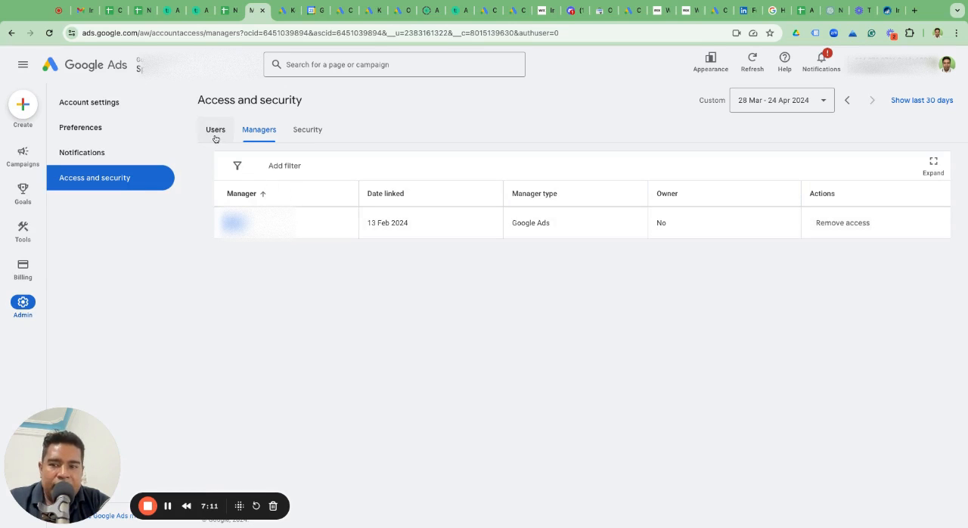
left_click(216, 130)
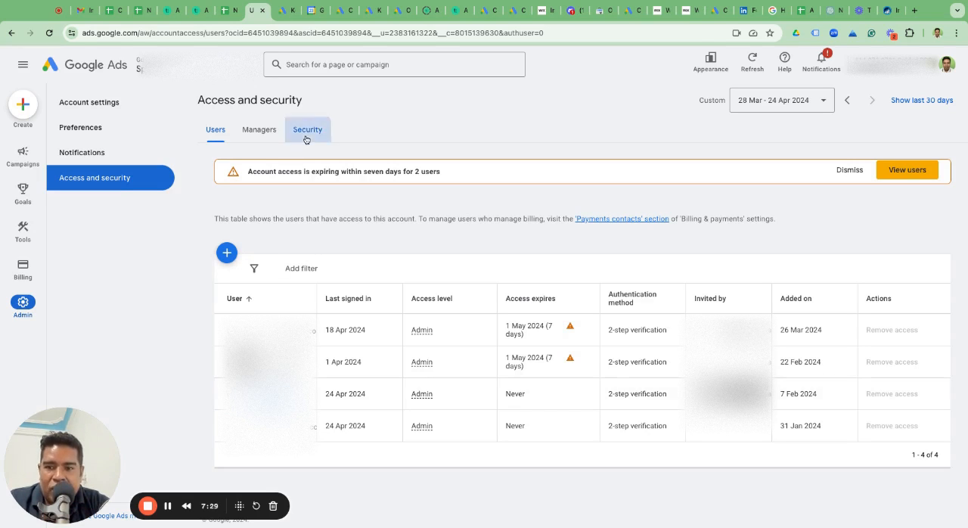
View the Security tab's allowed domains (guidedppc.com, gmail.com), then return to Users.
left_click(307, 129)
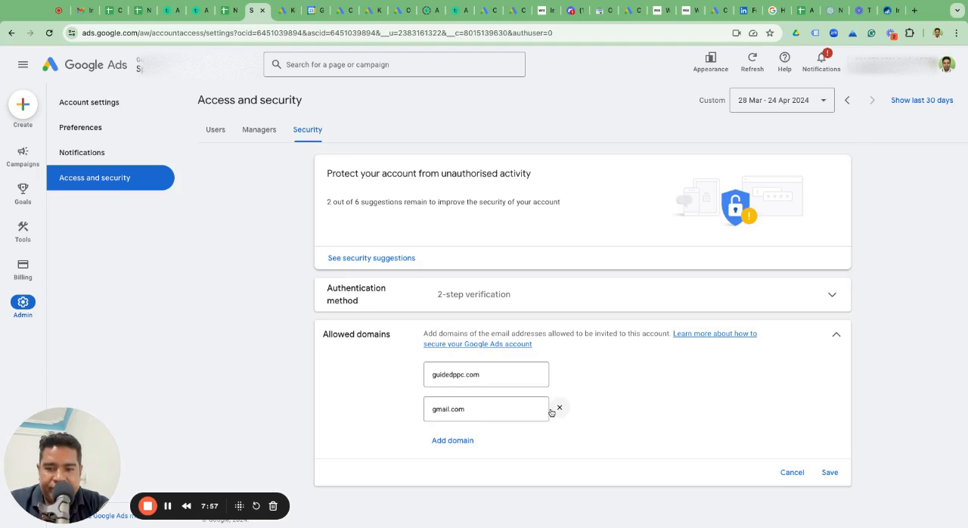
left_click(215, 129)
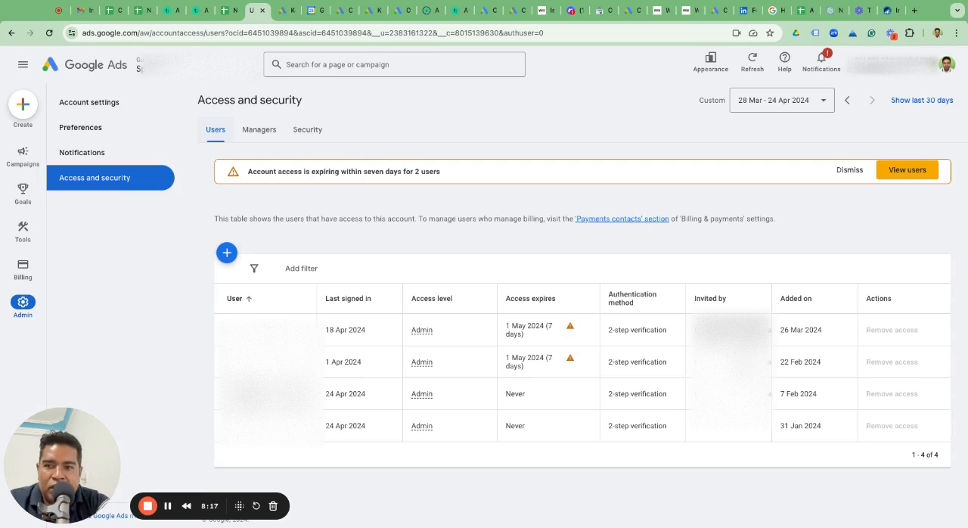
mouse_move(220, 161)
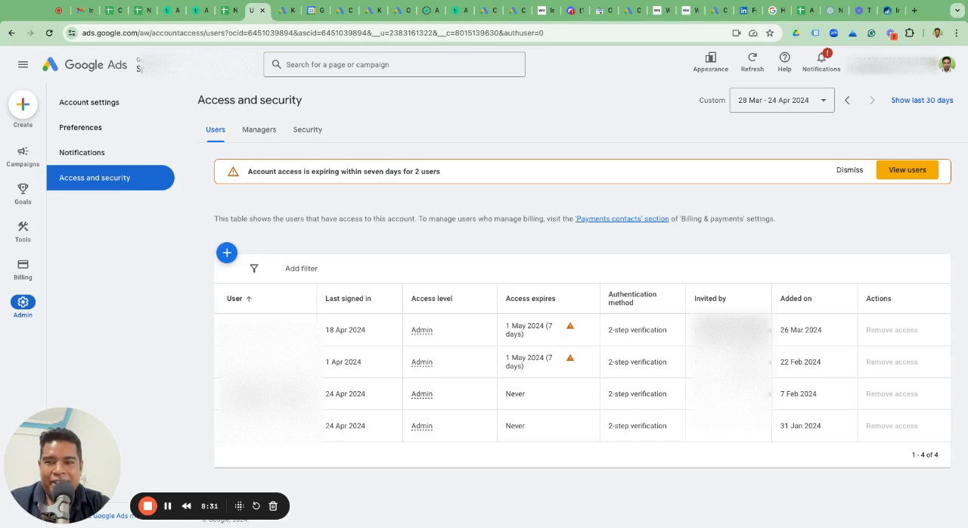
mouse_move(148, 451)
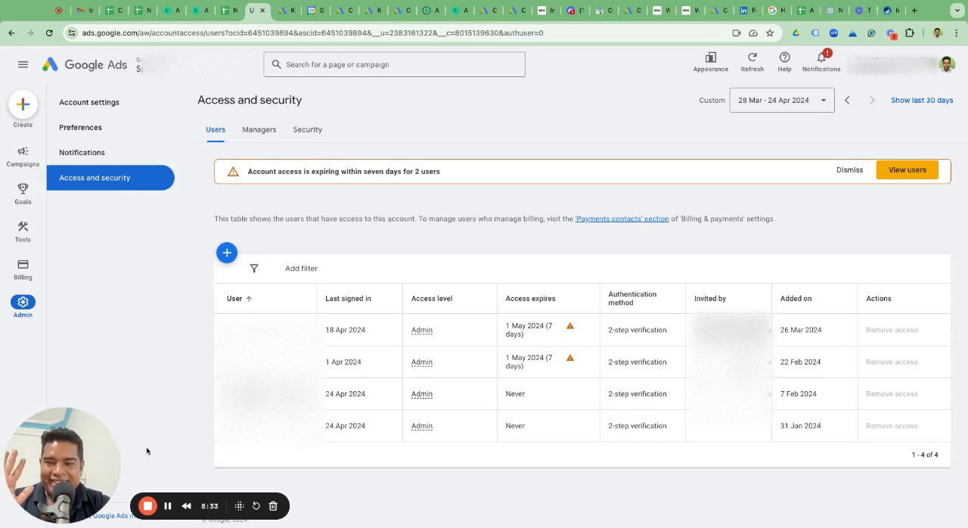